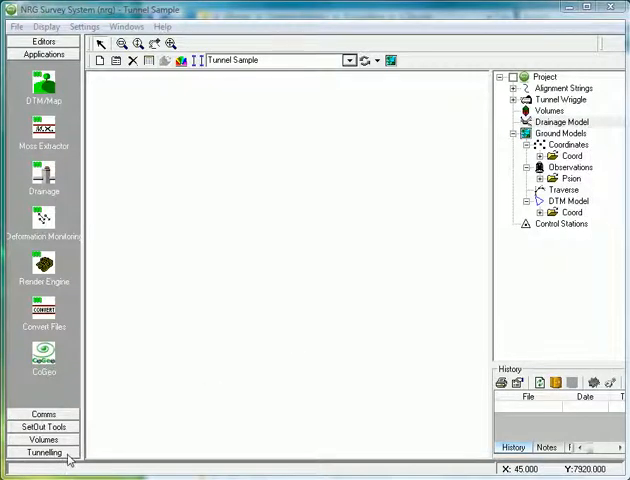
# - Launch the Tunnel Wriggle application and load the TUN01.TUN sample project
pyautogui.click(42, 452)
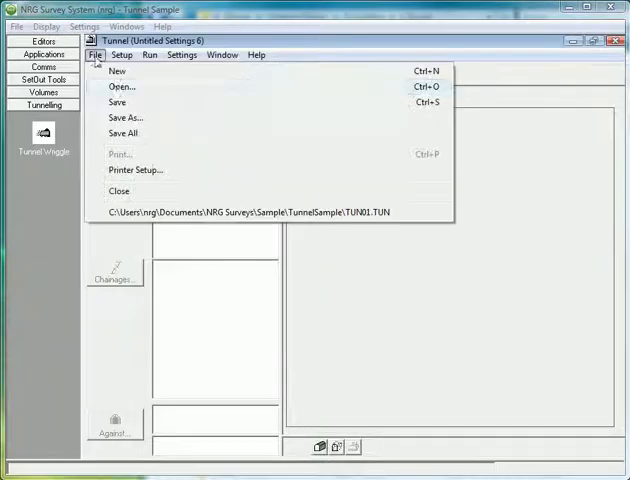
pyautogui.click(122, 86)
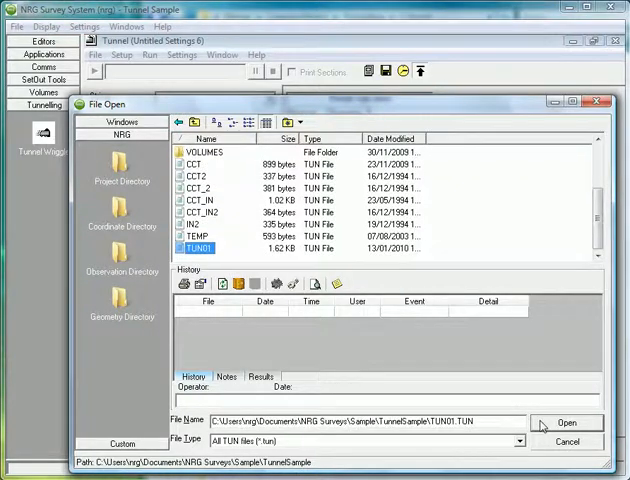
pyautogui.click(568, 422)
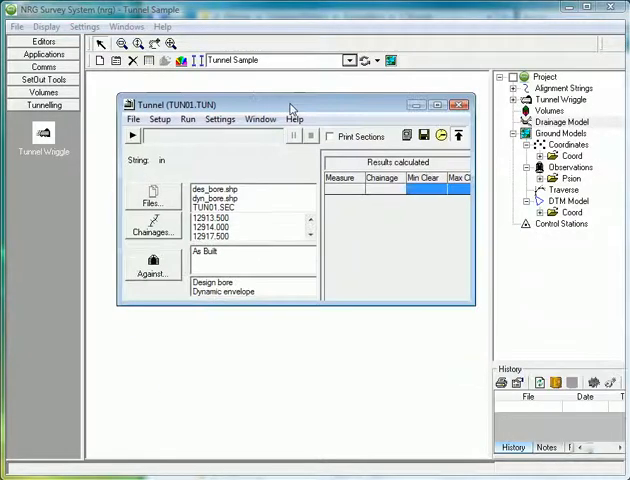
# - Review the design and survey files the project uses, leaving them unchanged
pyautogui.click(154, 196)
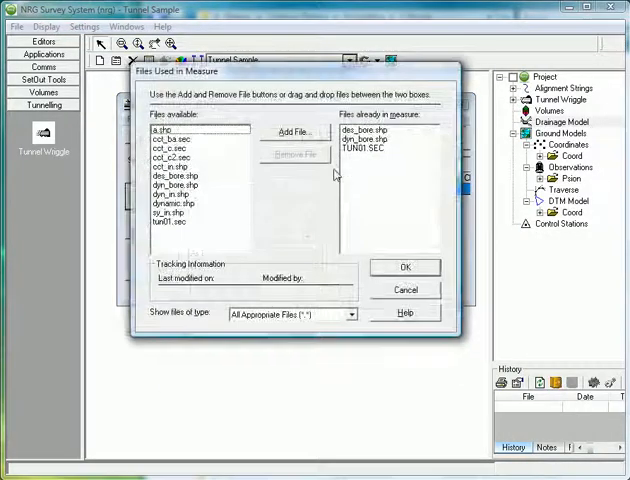
pyautogui.click(406, 268)
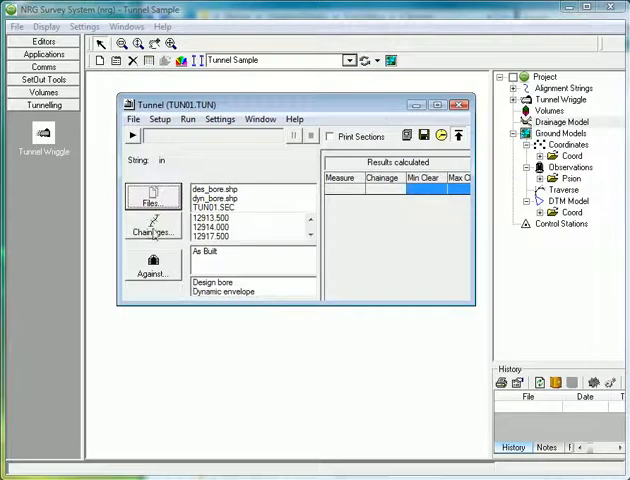
# - Select all chainages from 5200 to 20907.906 in the chainage list and accept them
pyautogui.click(152, 232)
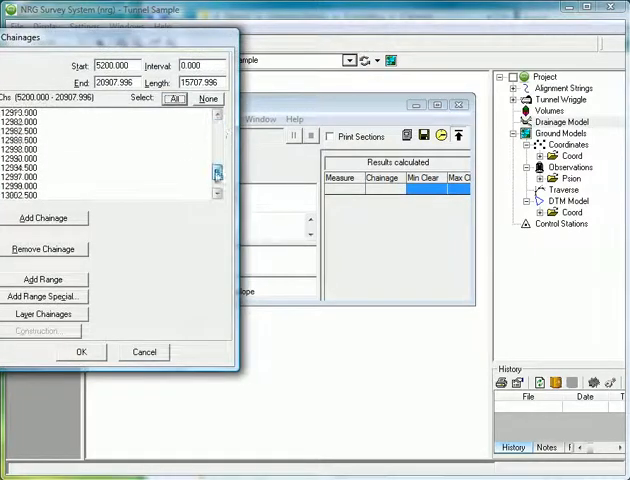
pyautogui.scroll(-3)
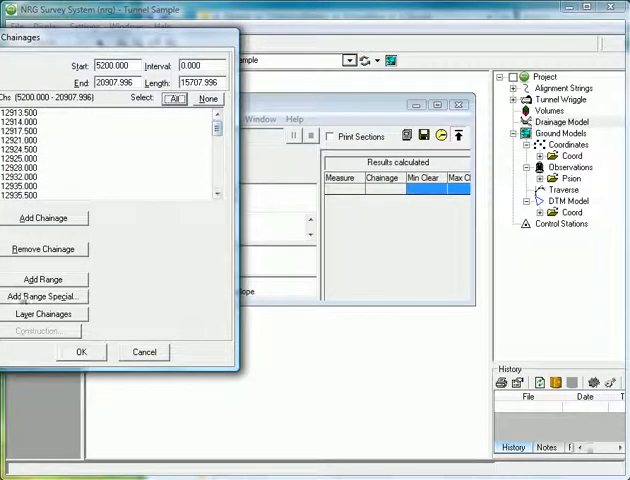
pyautogui.click(44, 312)
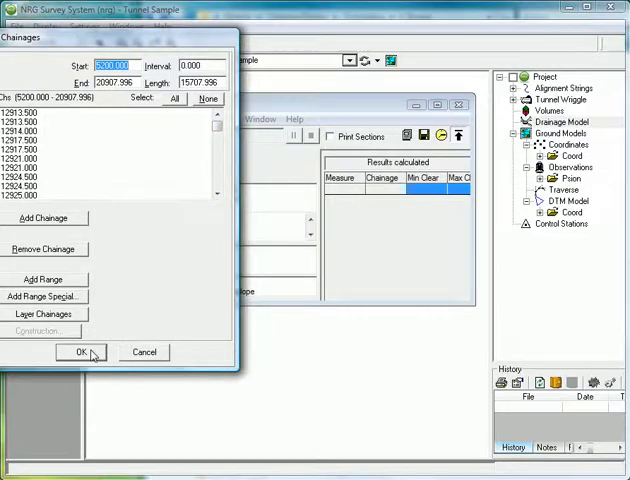
pyautogui.click(80, 352)
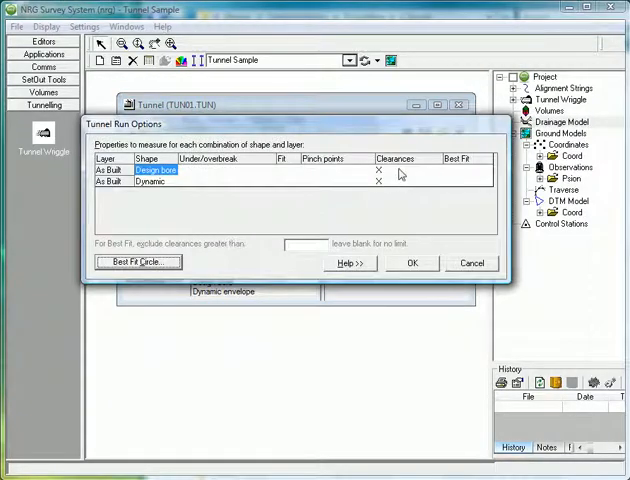
pyautogui.moveTo(396, 178)
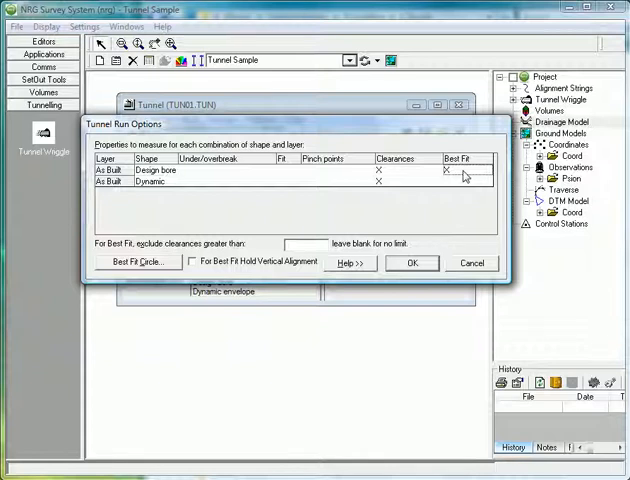
pyautogui.moveTo(170, 272)
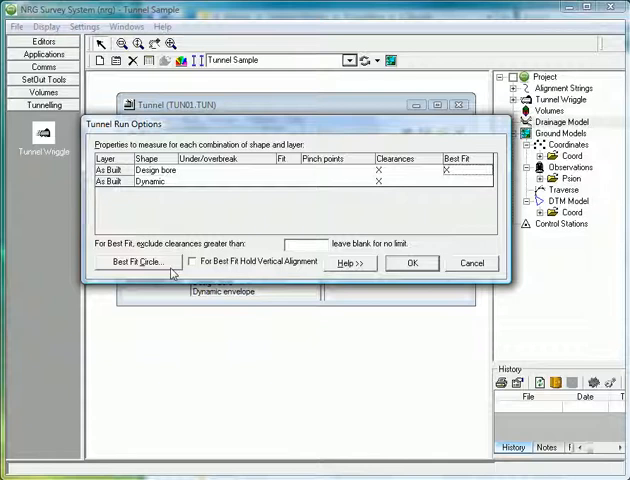
# - Clear Best Fit for the design bore, keeping Clearances on both shapes, and accept the run options
pyautogui.click(130, 260)
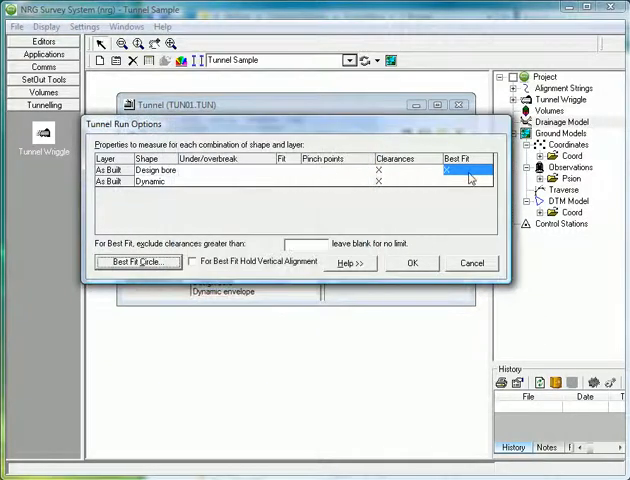
pyautogui.click(464, 168)
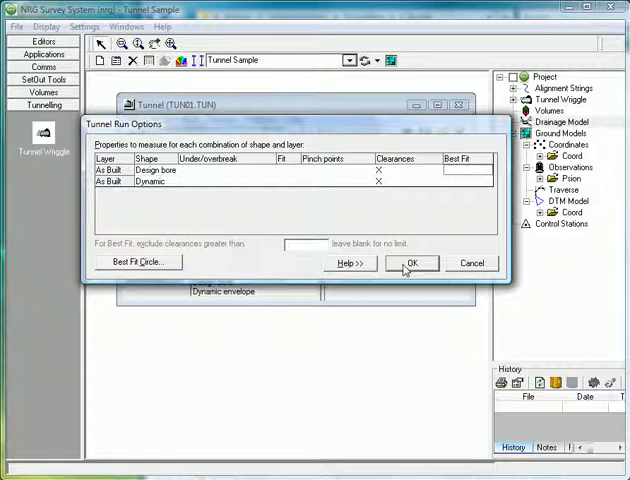
pyautogui.click(412, 262)
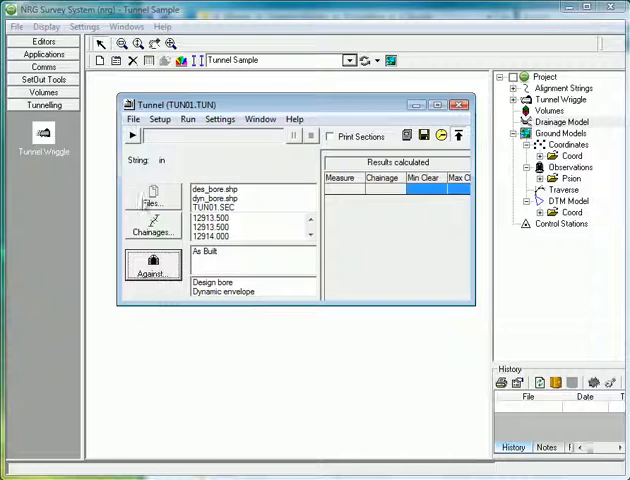
pyautogui.moveTo(132, 136)
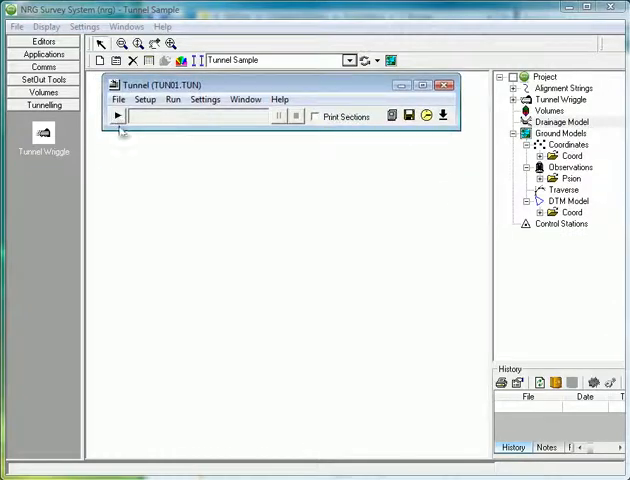
# - Run the wriggle overwriting the previous results, then pause on the first cross-section
pyautogui.click(118, 116)
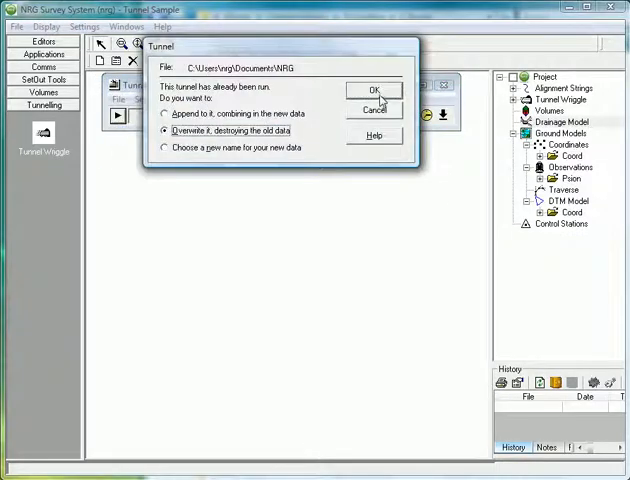
pyautogui.click(374, 88)
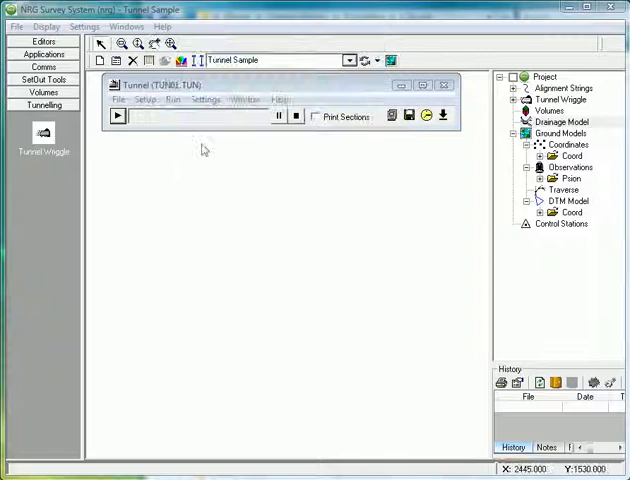
pyautogui.click(116, 116)
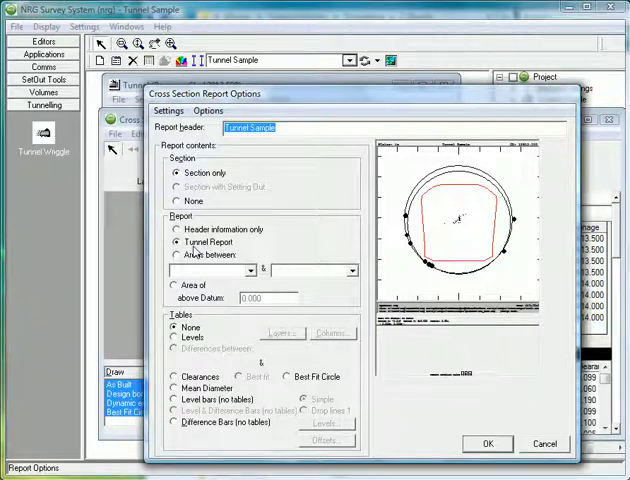
# - Include the best-fit circle in the cross-section report and check its print settings
pyautogui.click(176, 376)
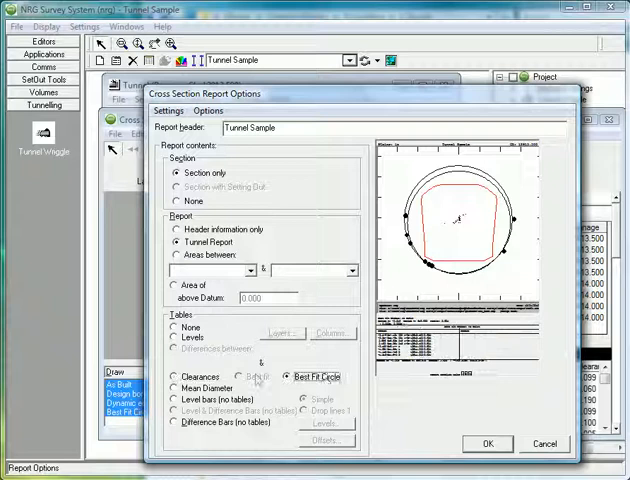
pyautogui.click(170, 110)
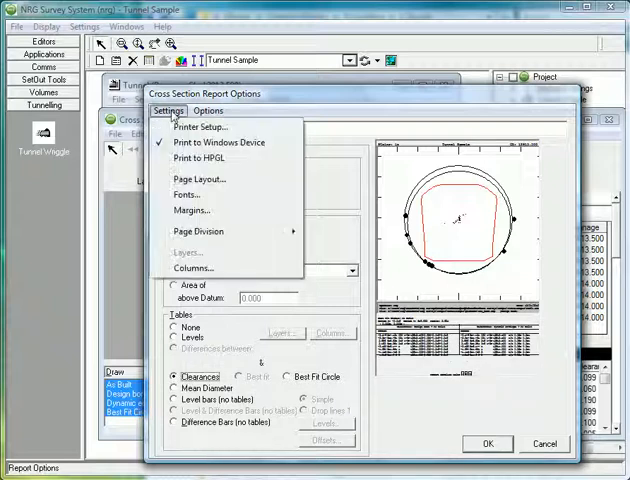